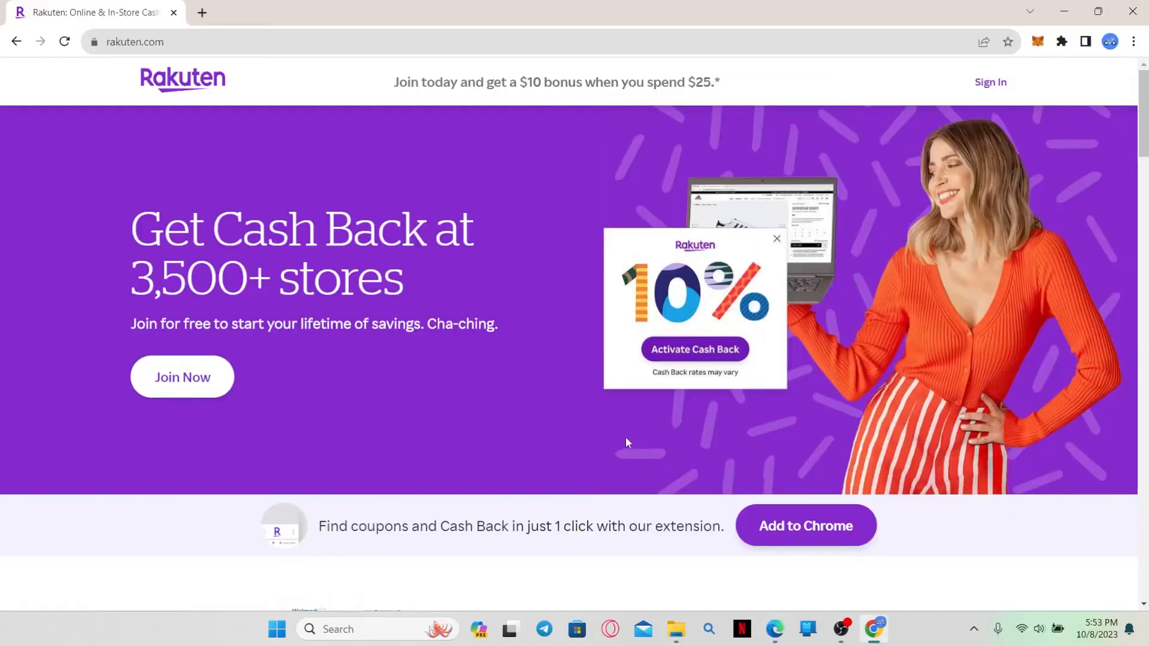
pyautogui.moveTo(380, 403)
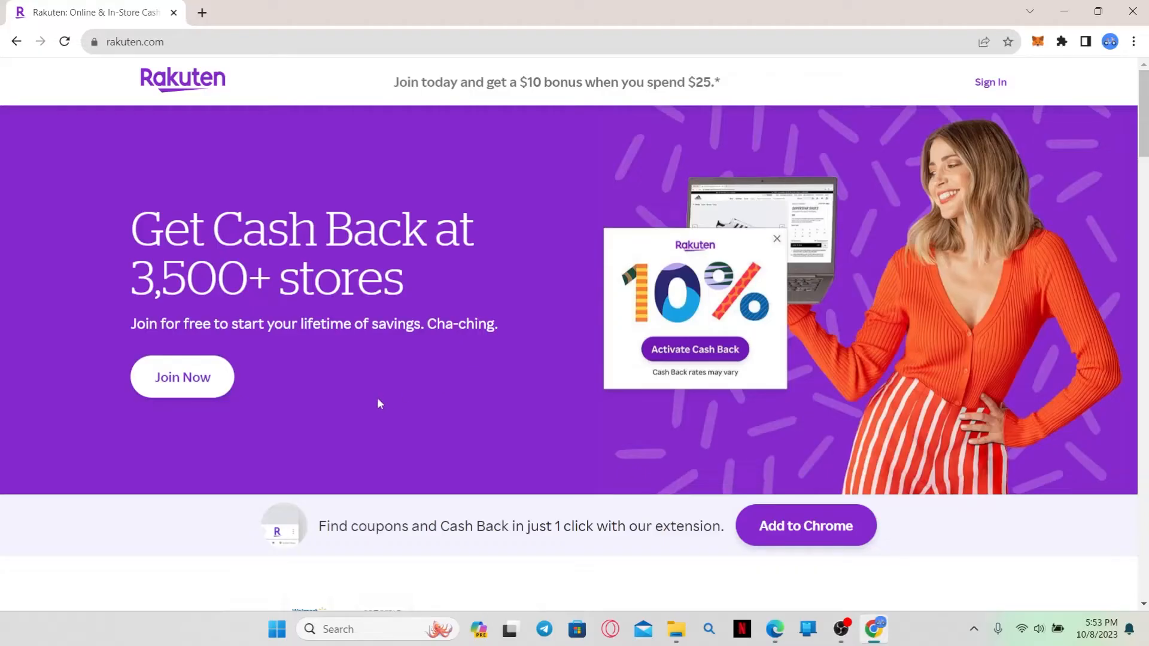
# Step: Reach the Join Rakuten Today form via Join Now and dismiss the saved email suggestions
pyautogui.click(182, 377)
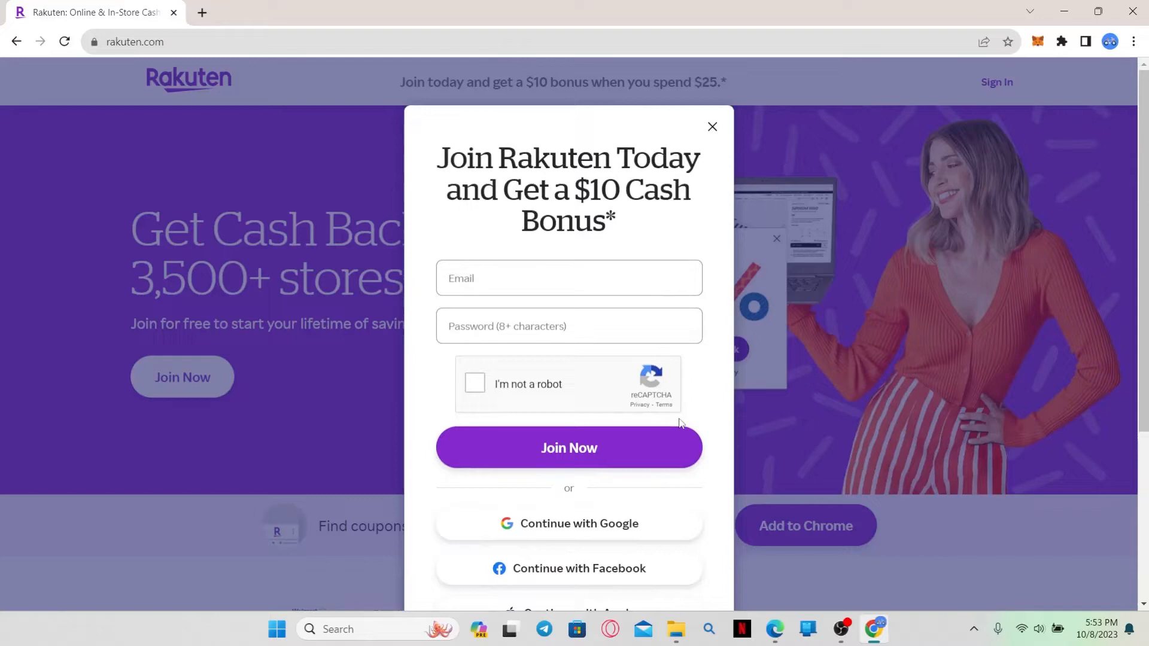
pyautogui.click(567, 278)
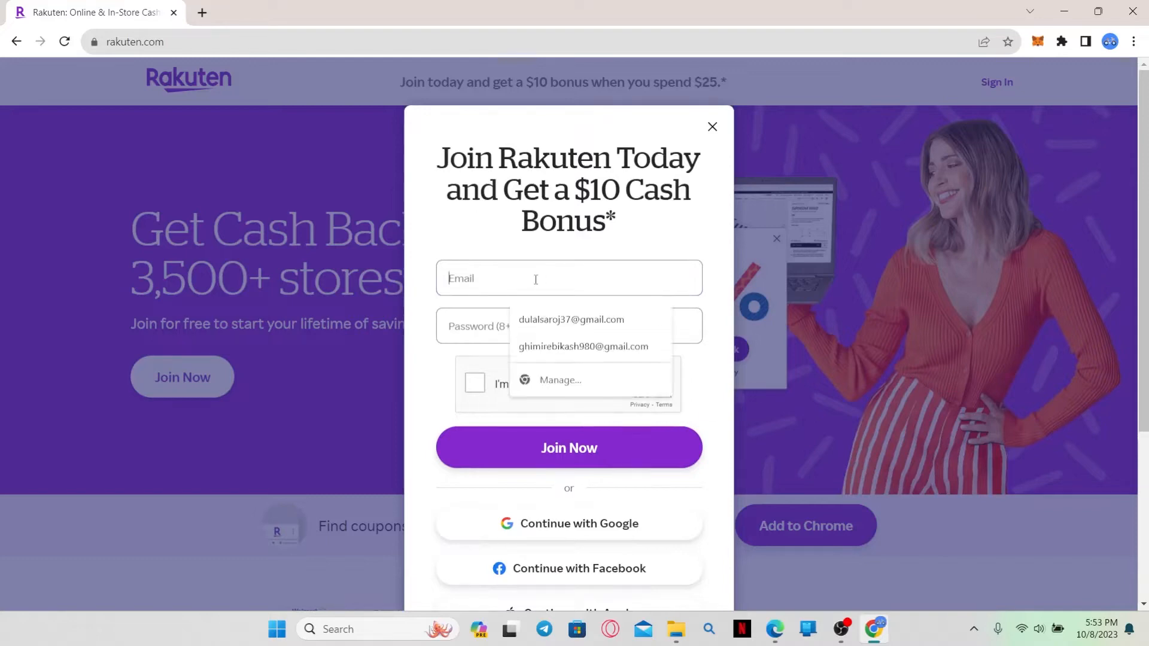
pyautogui.click(568, 325)
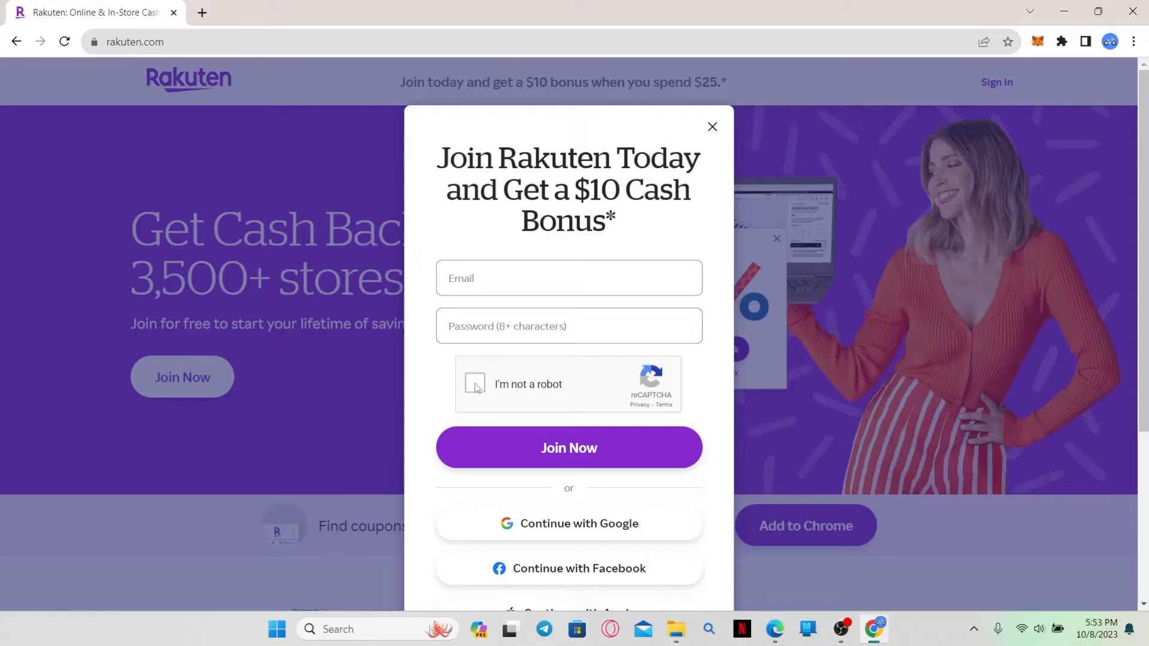
pyautogui.moveTo(554, 464)
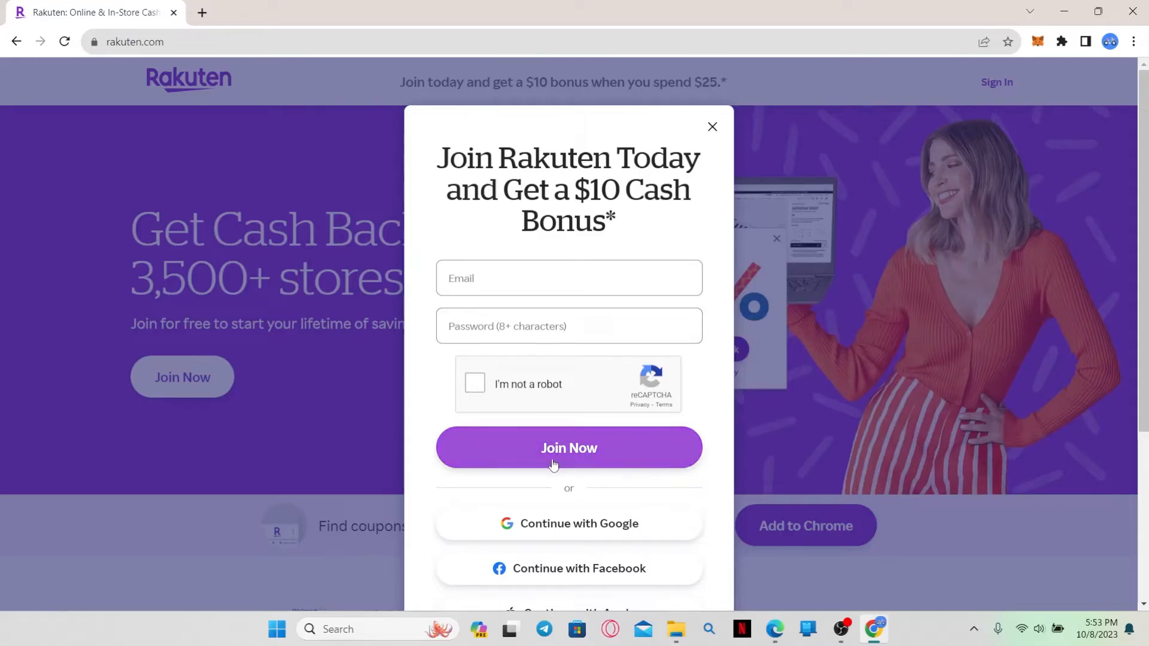
pyautogui.moveTo(693, 410)
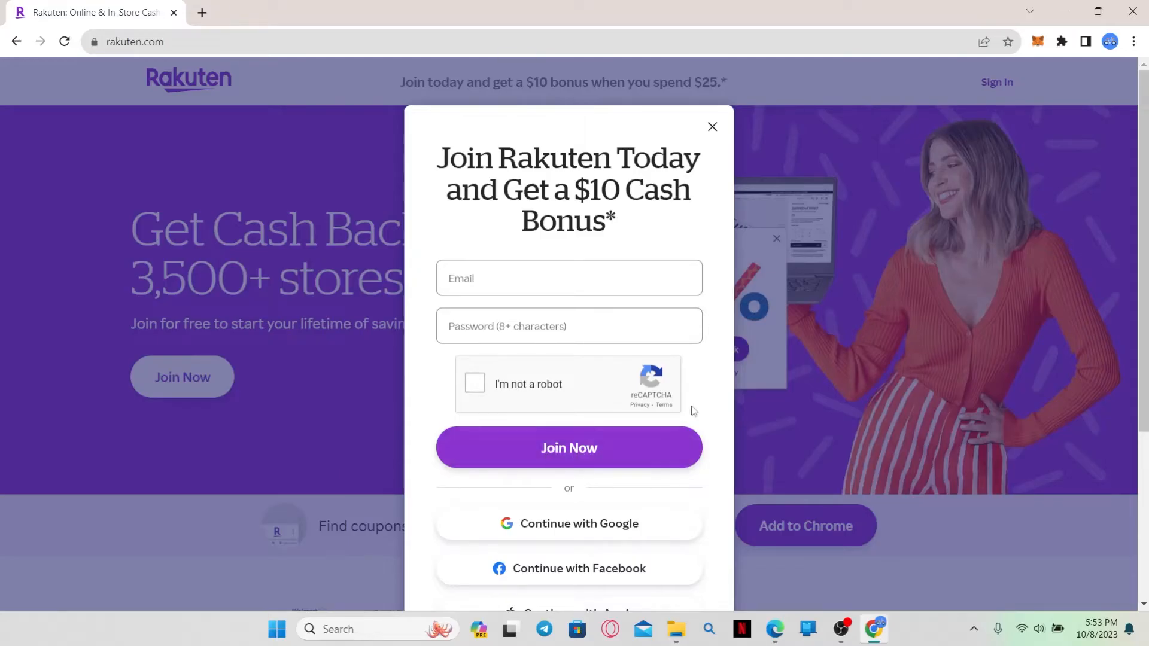
# Step: Review the Google, Facebook and Apple options, then start free Club R registration on fr.shopping.rakuten.com
pyautogui.scroll(-3)
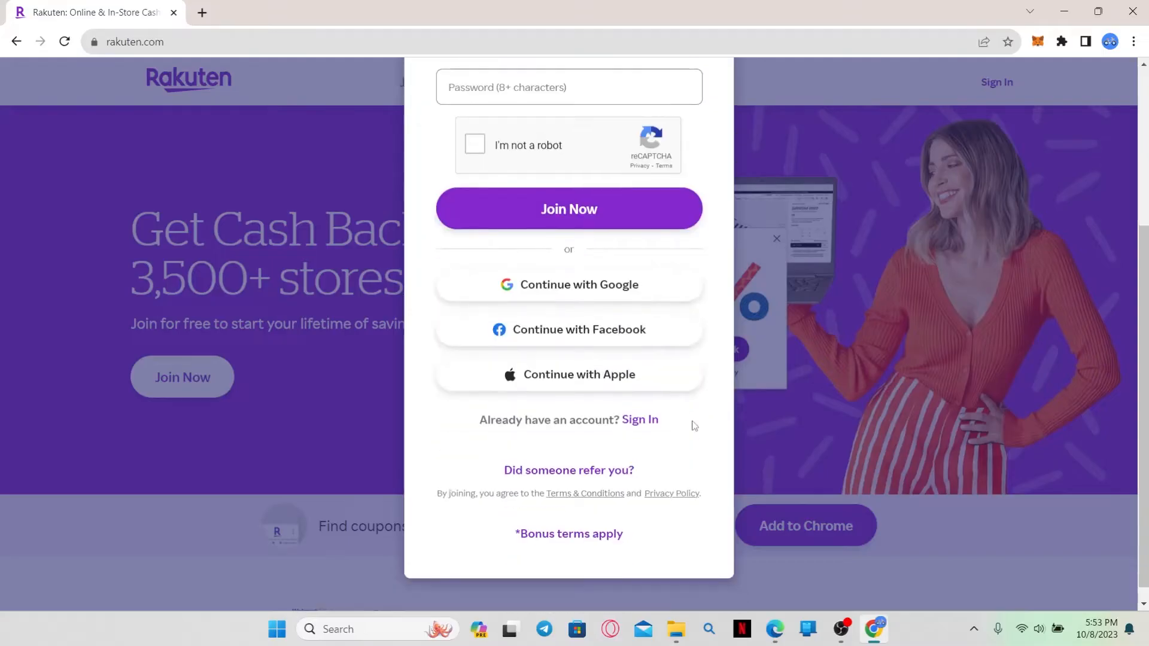
pyautogui.moveTo(546, 306)
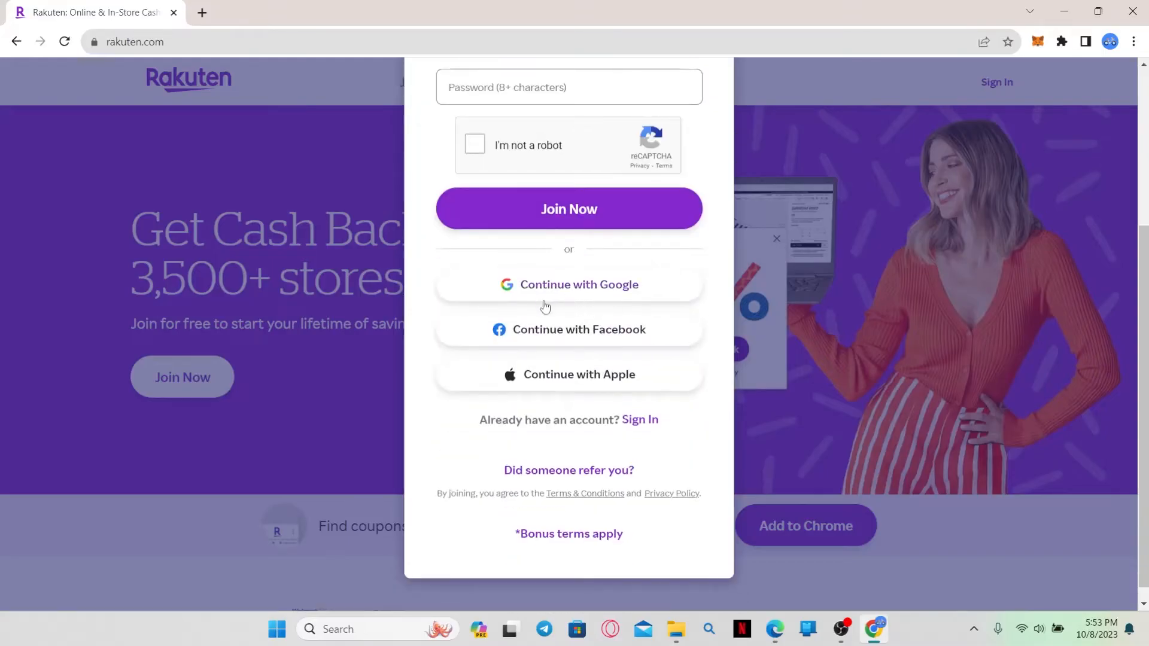
pyautogui.moveTo(569, 380)
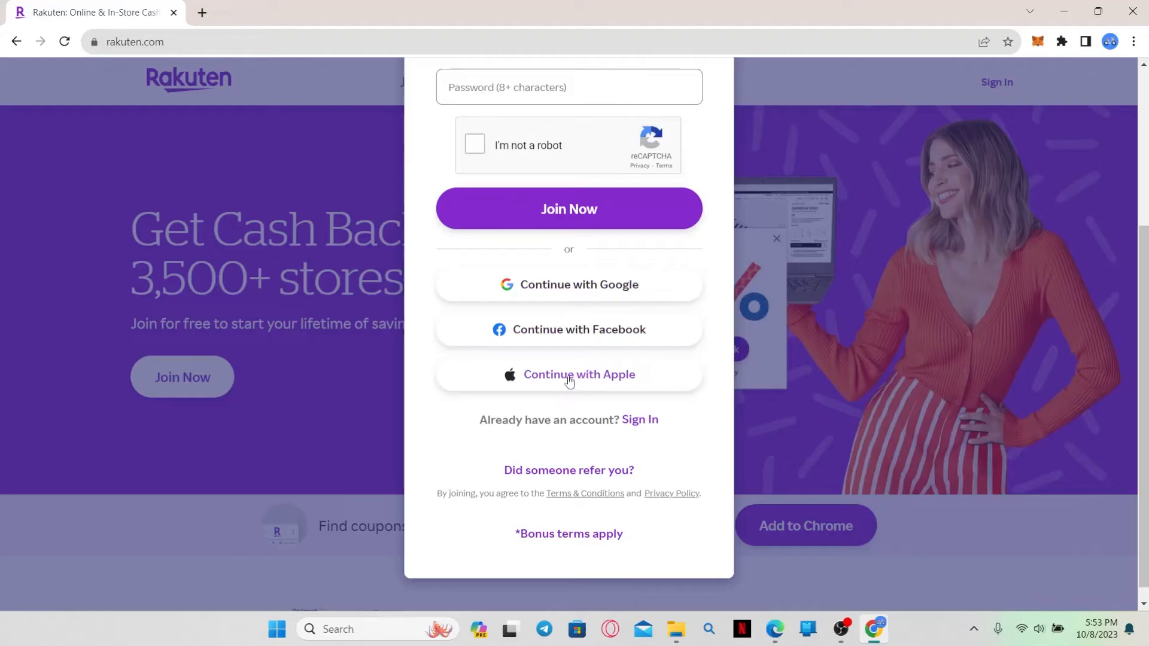
pyautogui.moveTo(818, 253)
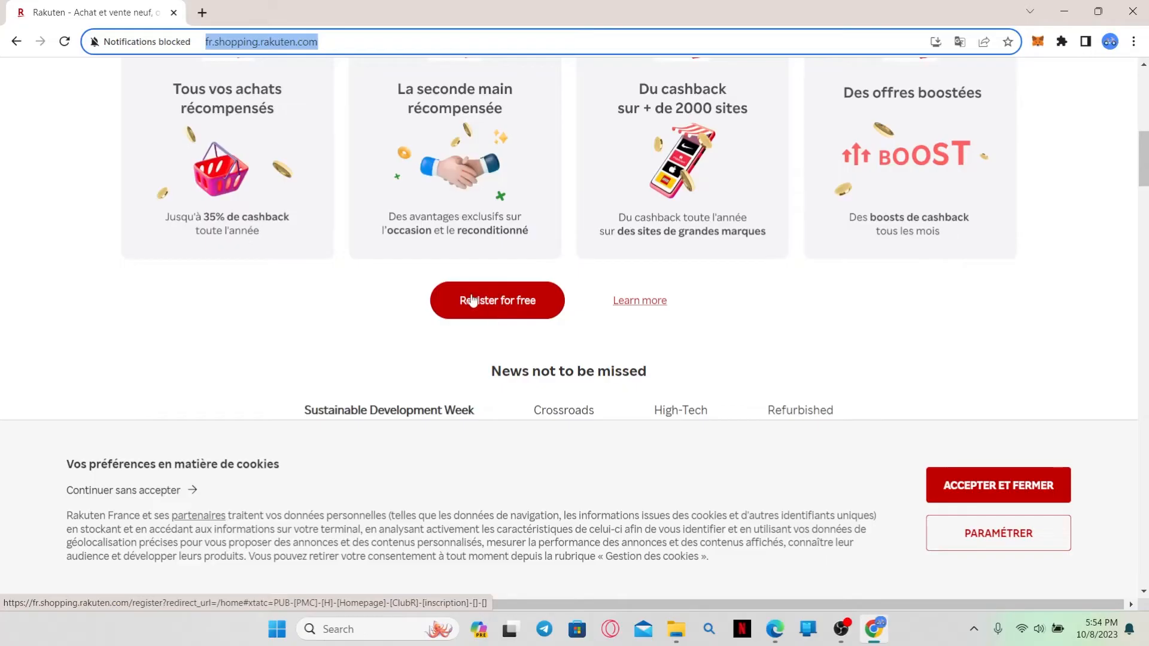
pyautogui.click(497, 300)
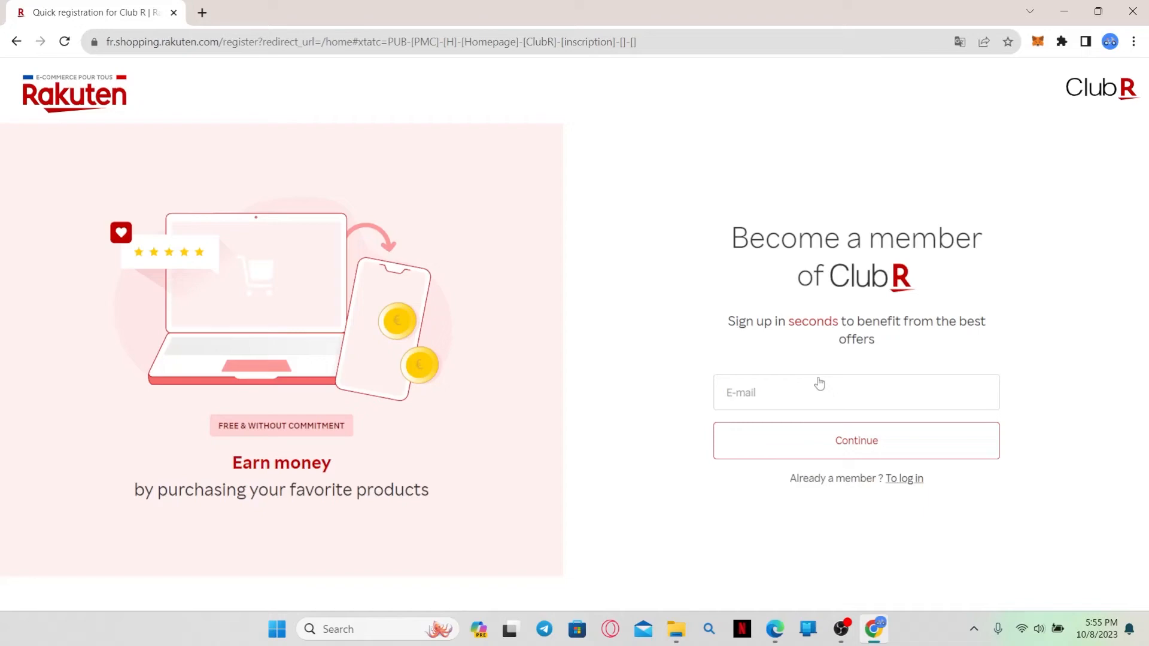
pyautogui.moveTo(1133, 42)
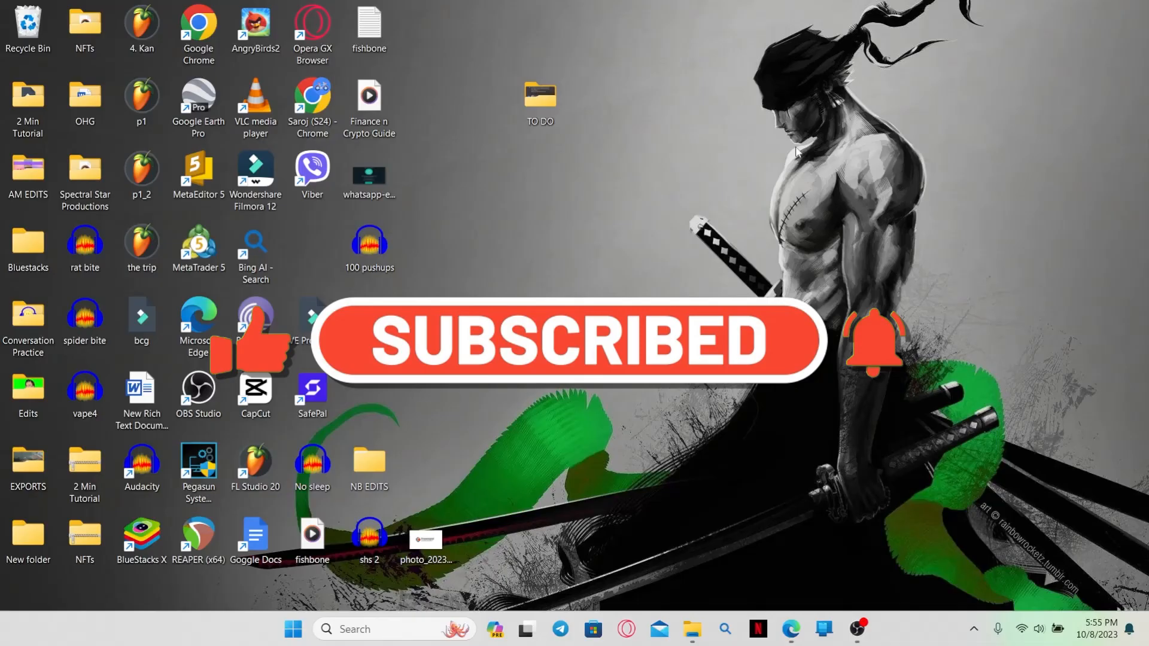
pyautogui.moveTo(836, 250)
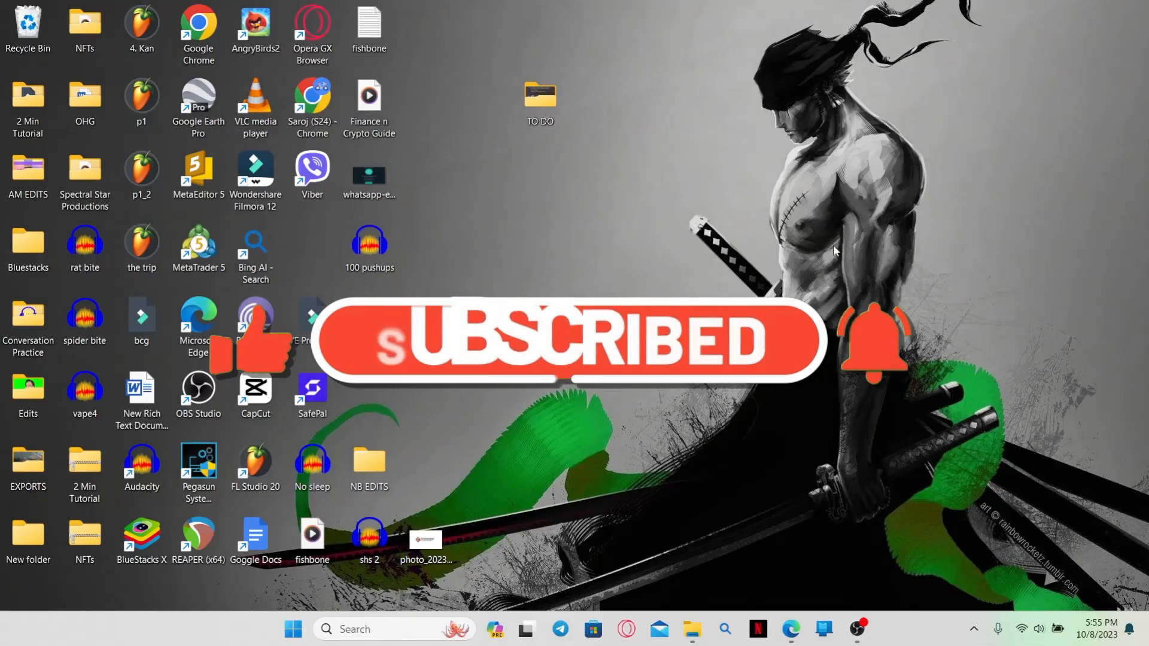